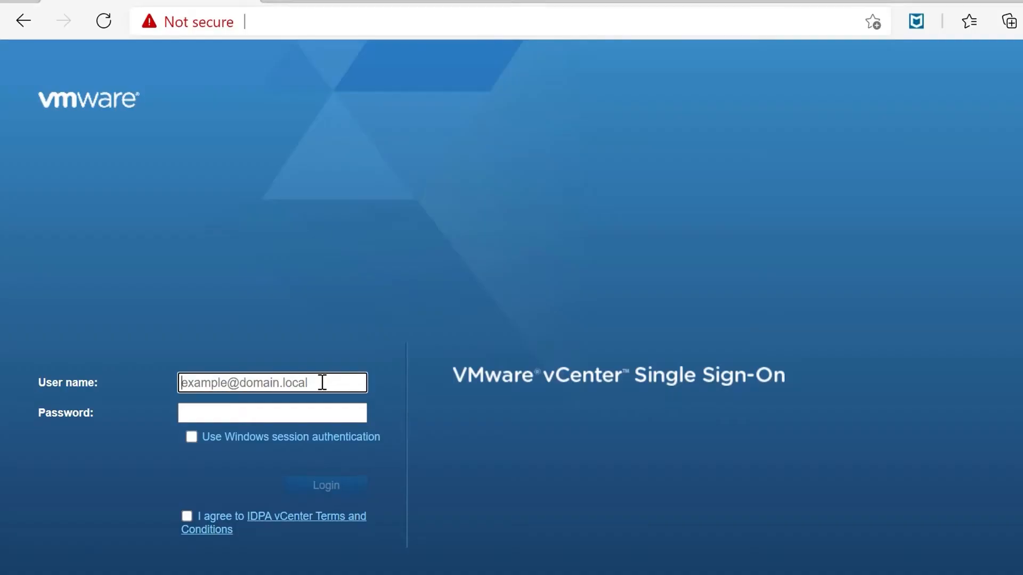
type("administrator@vsphere.local")
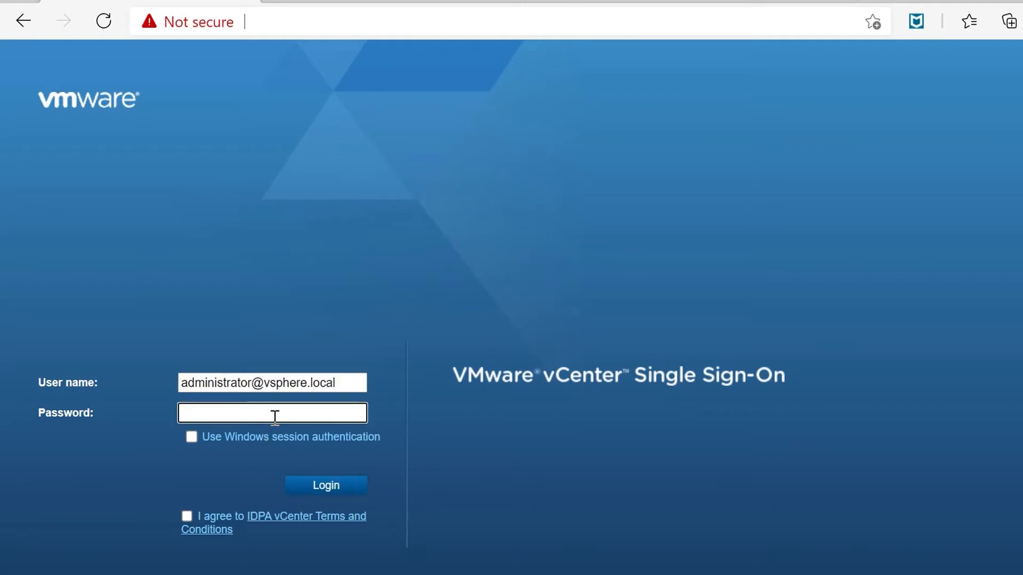
type("••••")
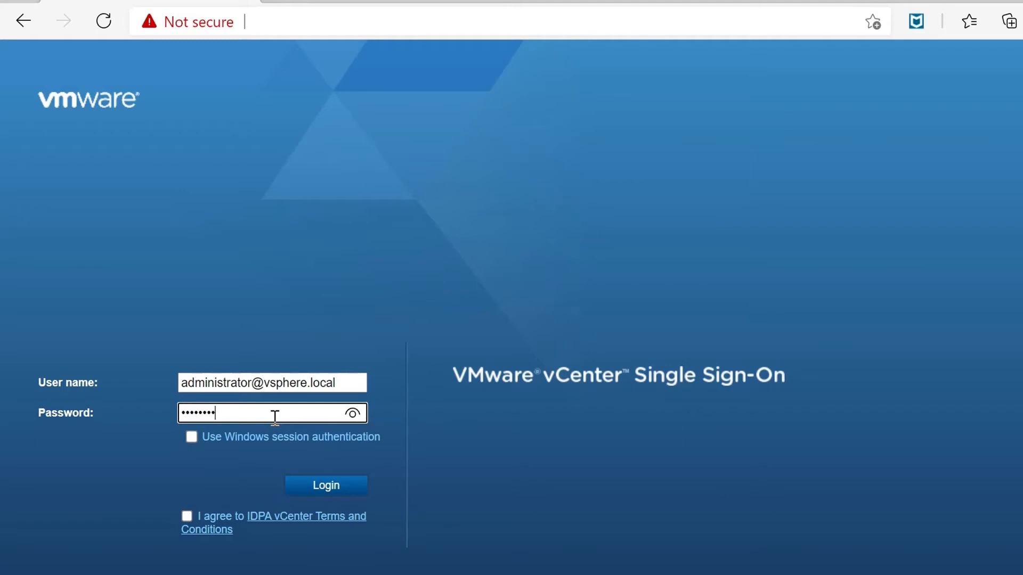
left_click(325, 485)
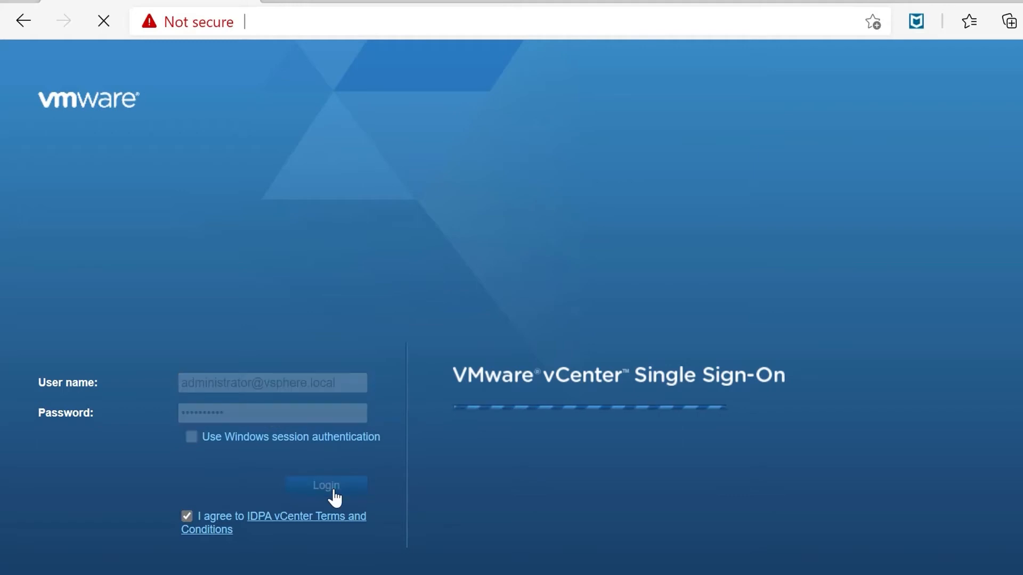
left_click(325, 485)
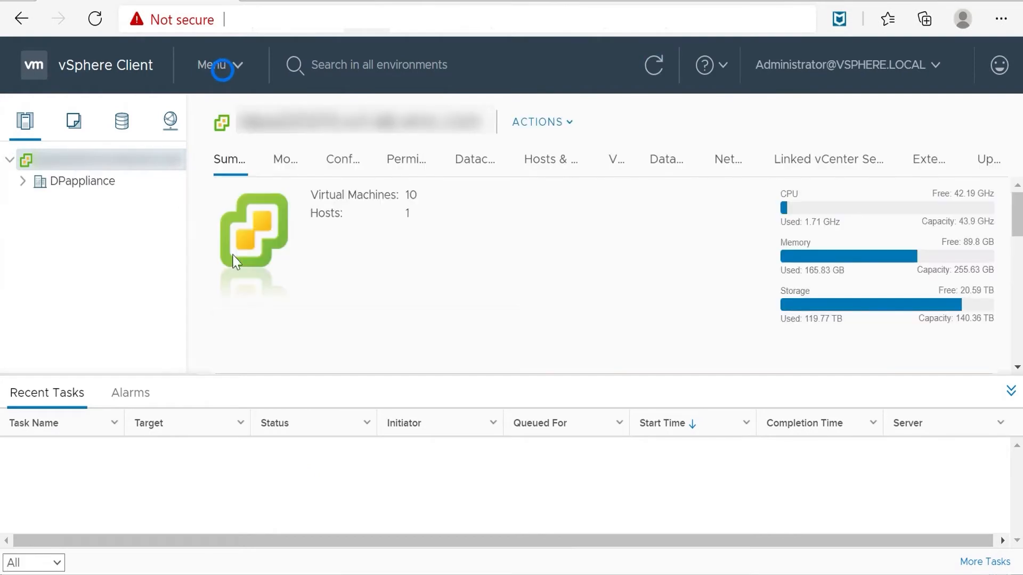
Step: Navigate via Menu > Administration to Certificates > Certificate Management
left_click(217, 65)
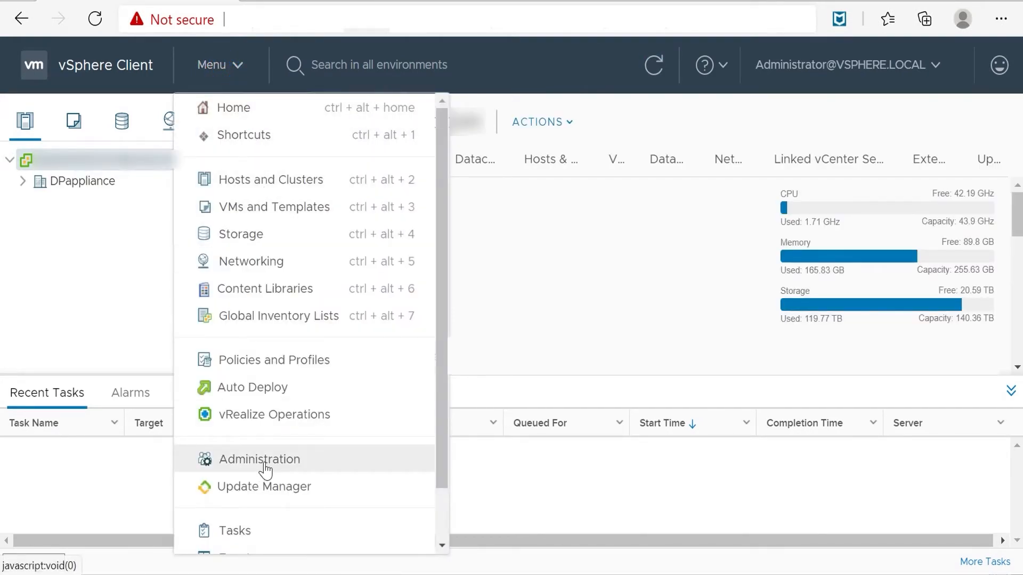
left_click(259, 459)
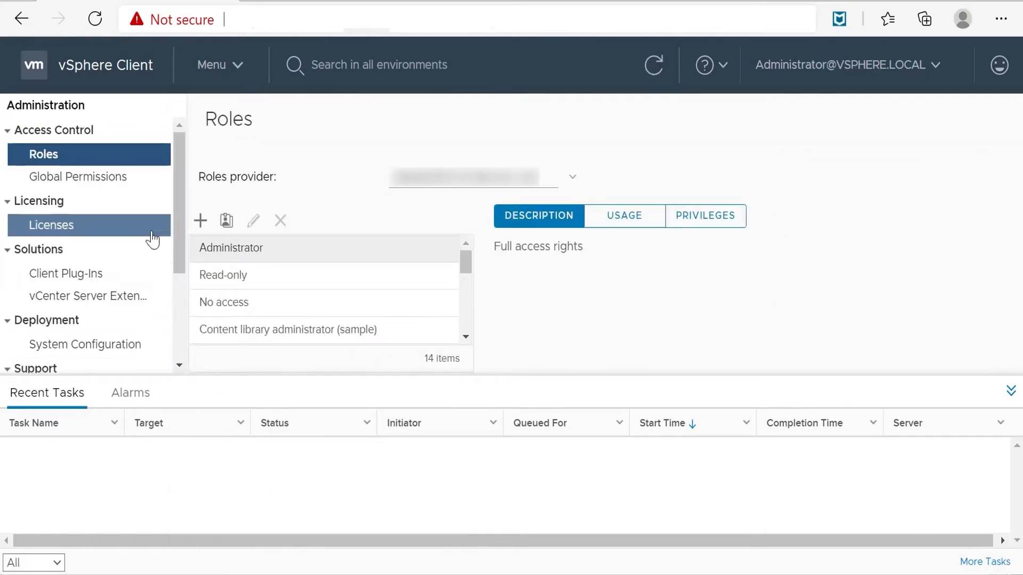
scroll("down", 3)
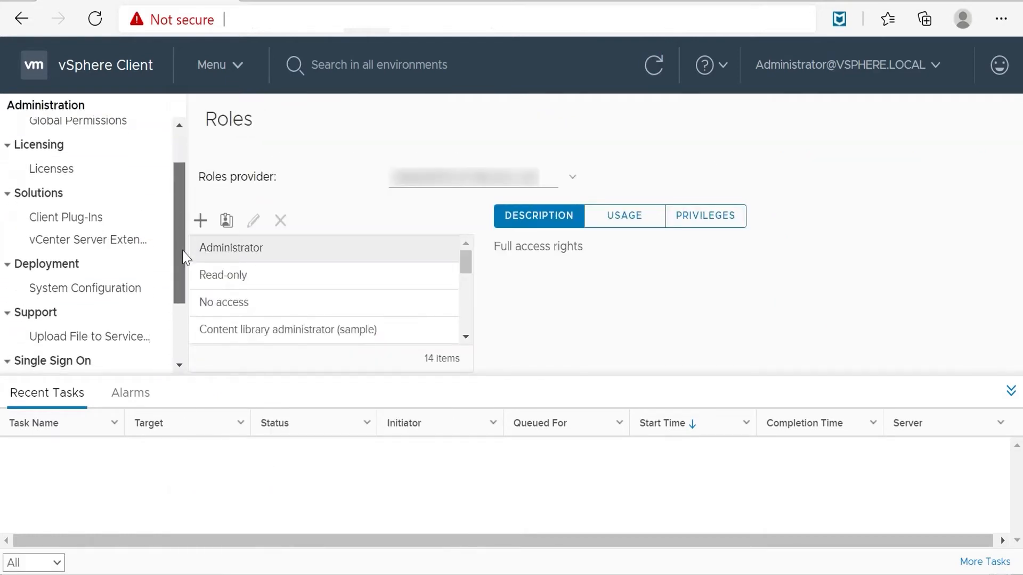
left_click(90, 358)
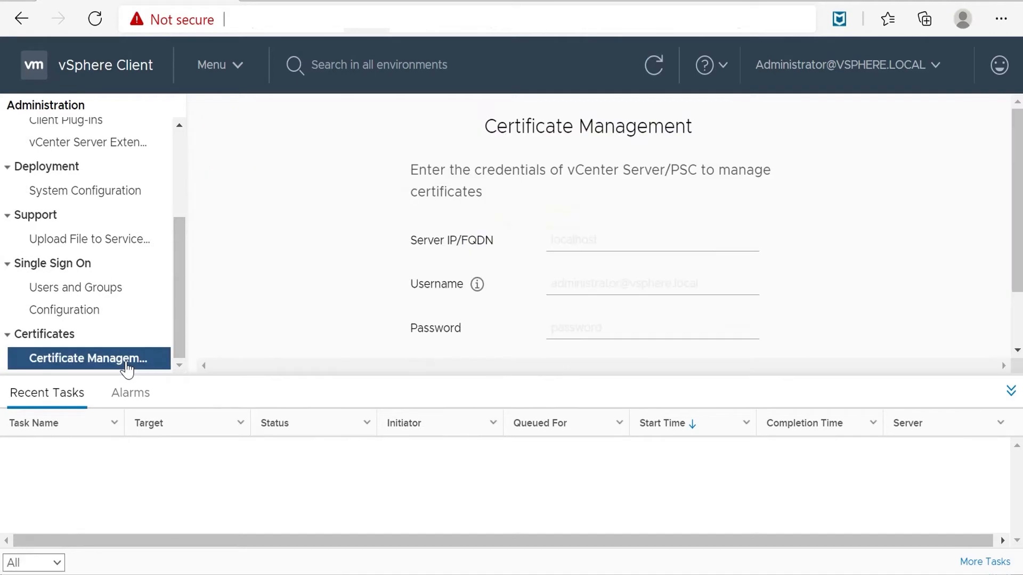
Step: Log in to Certificate Management on localhost with the saved administrator username and password
left_click(650, 239)
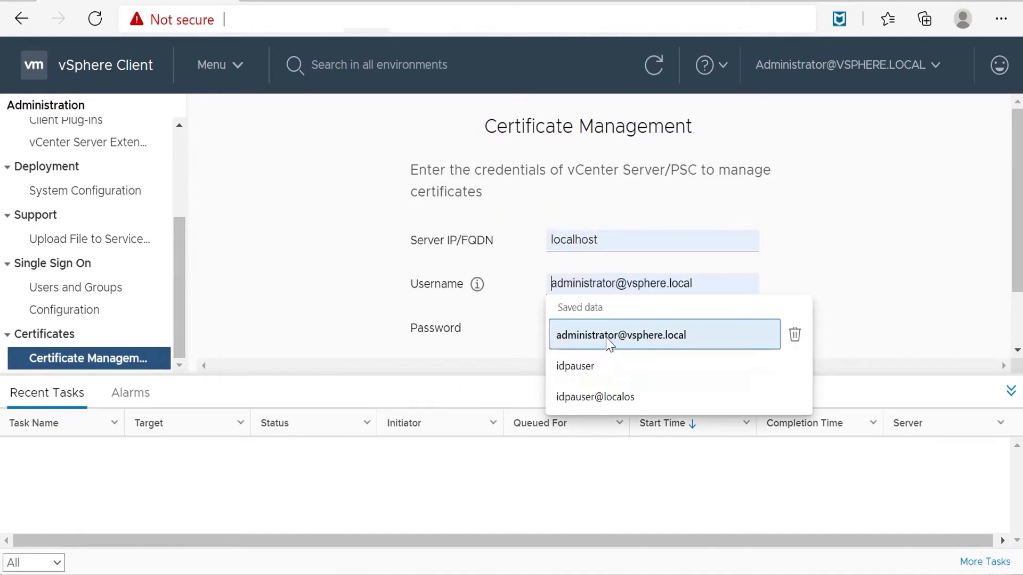
left_click(651, 327)
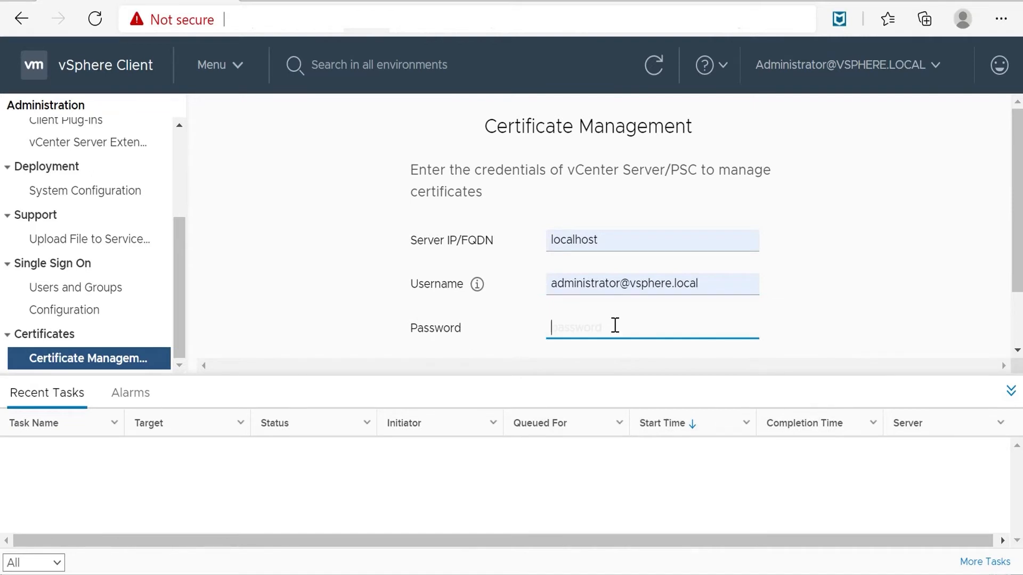
type("password")
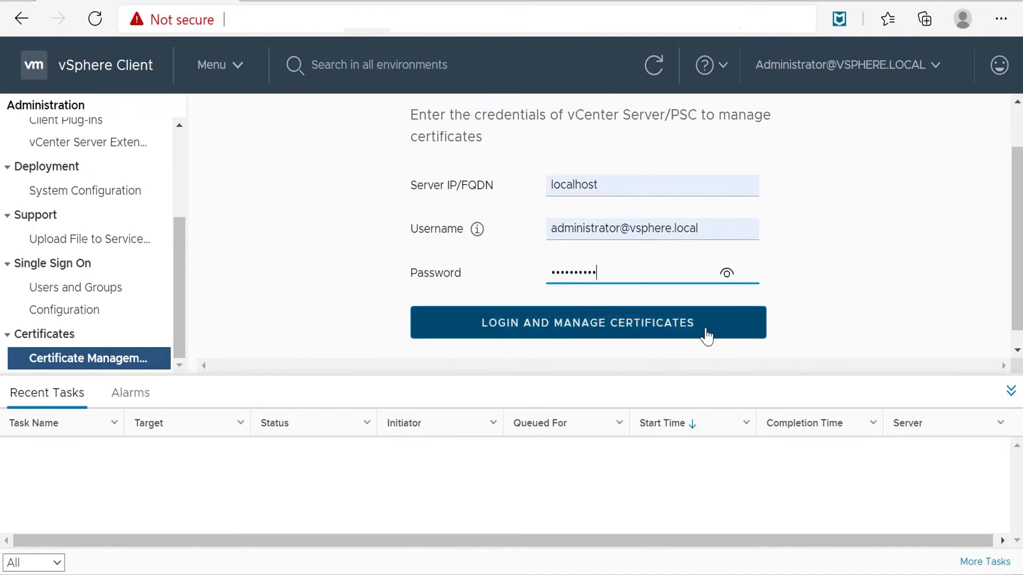
left_click(587, 322)
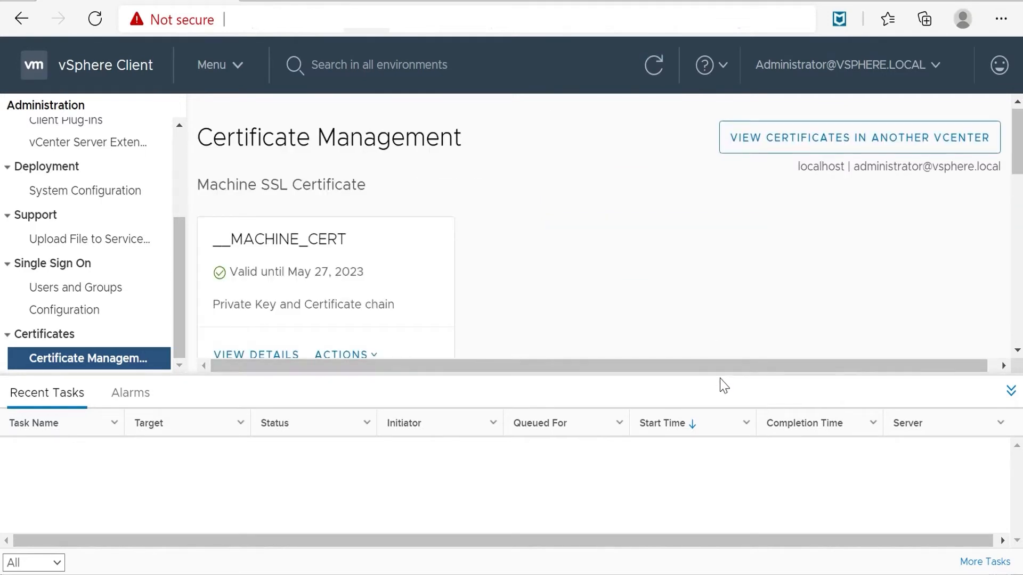
mouse_move(732, 414)
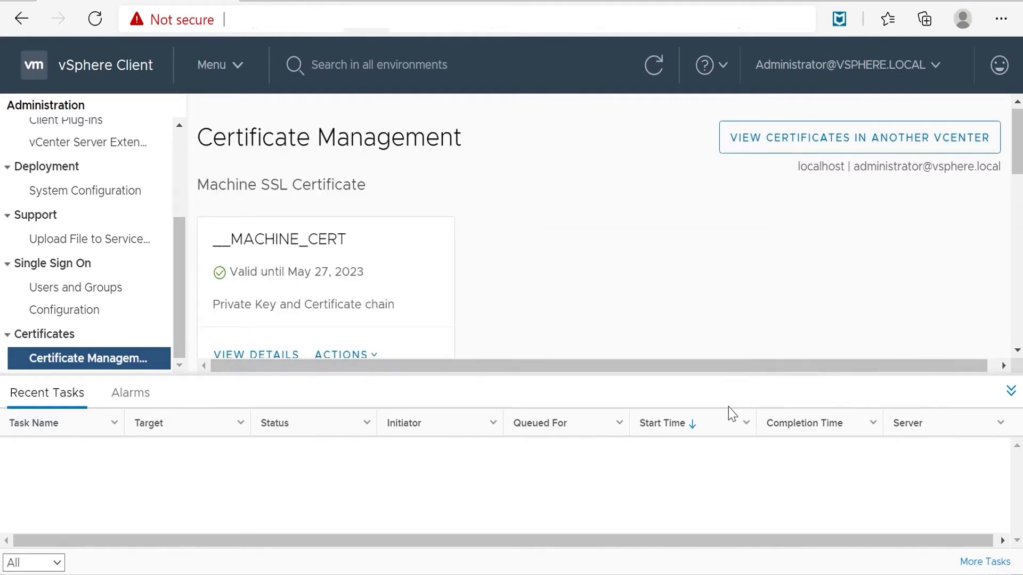
scroll("down", 3)
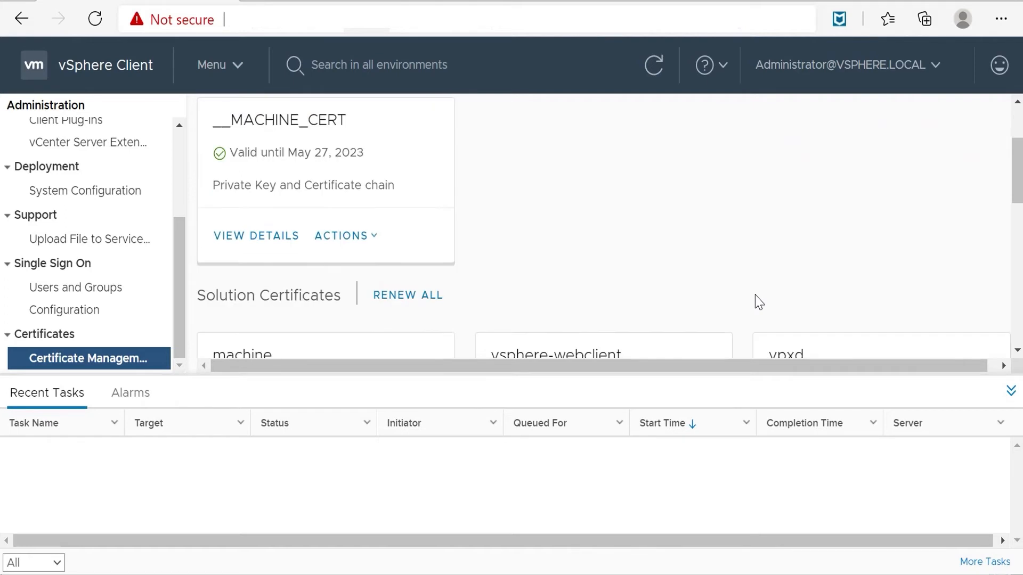
scroll("down", 3)
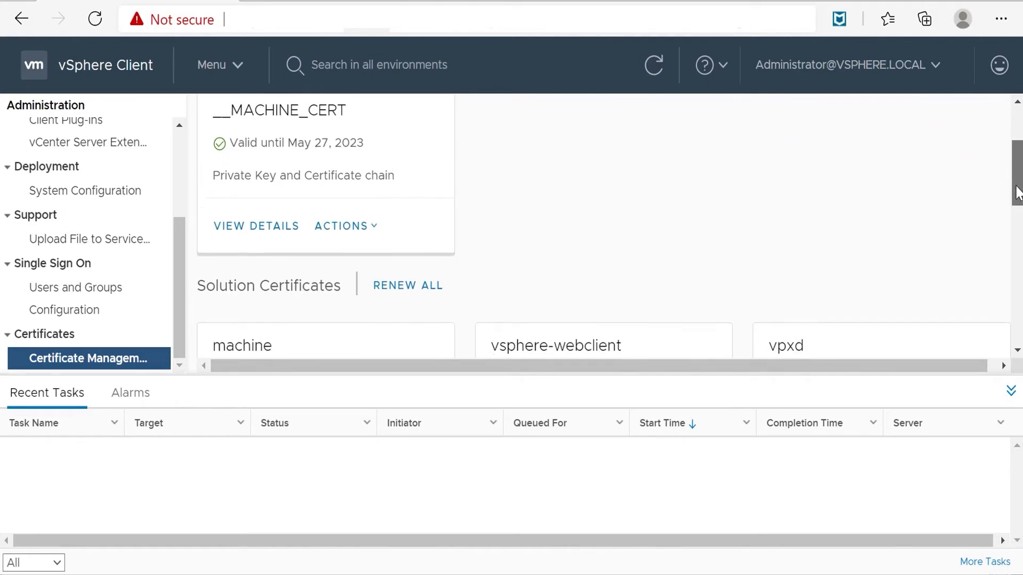
scroll("down", 3)
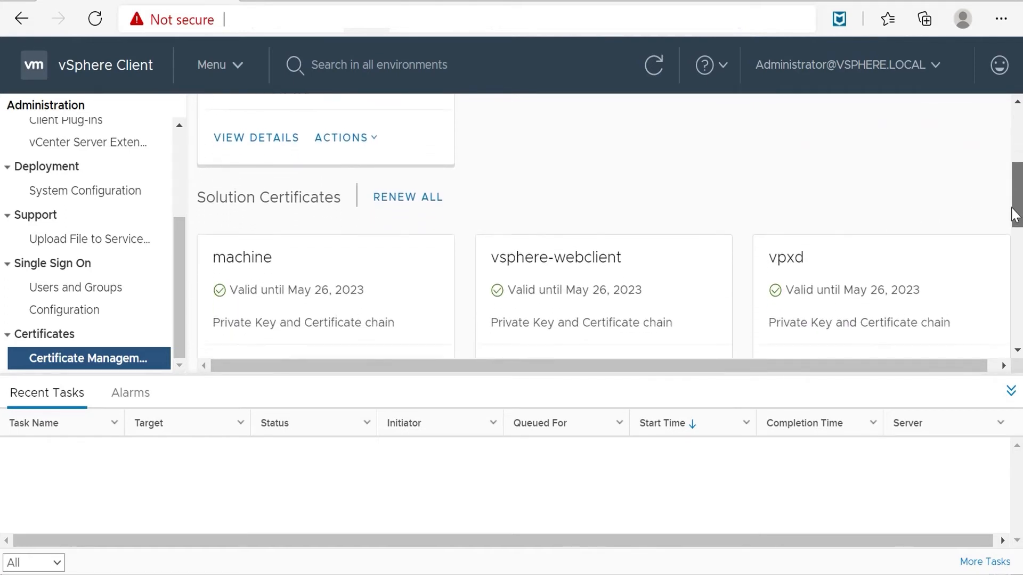
scroll("down", 3)
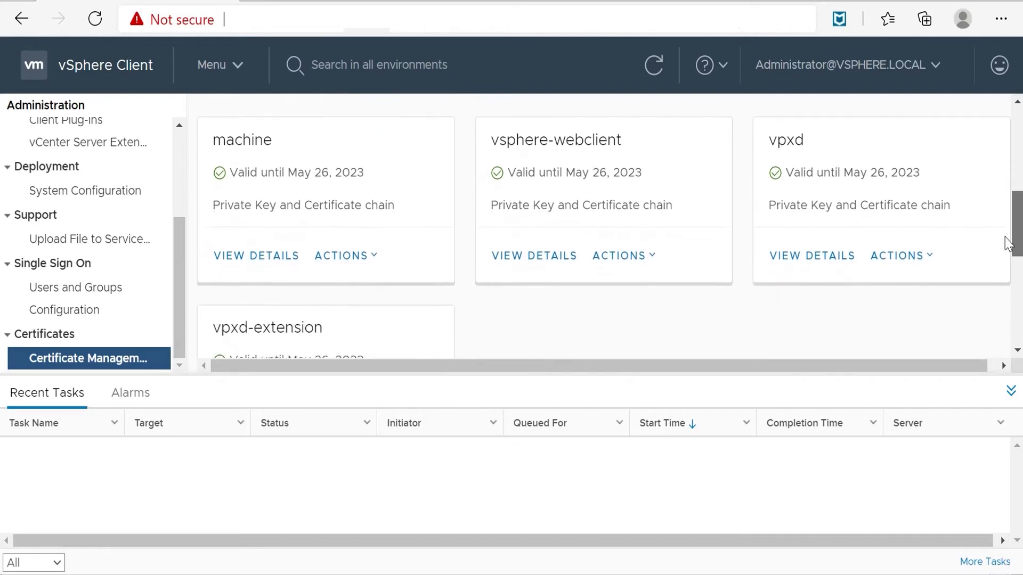
scroll("down", 3)
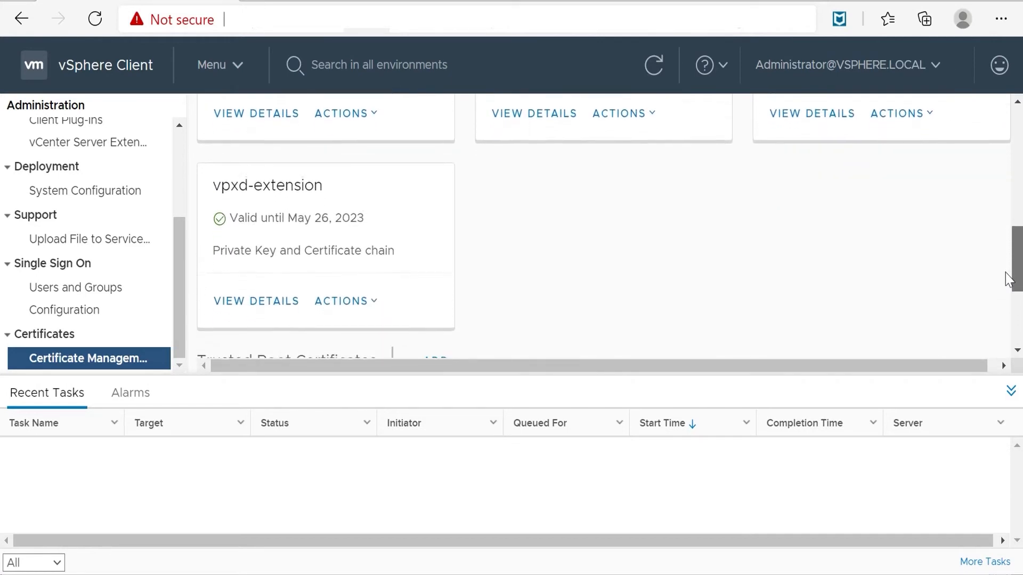
scroll("down", 3)
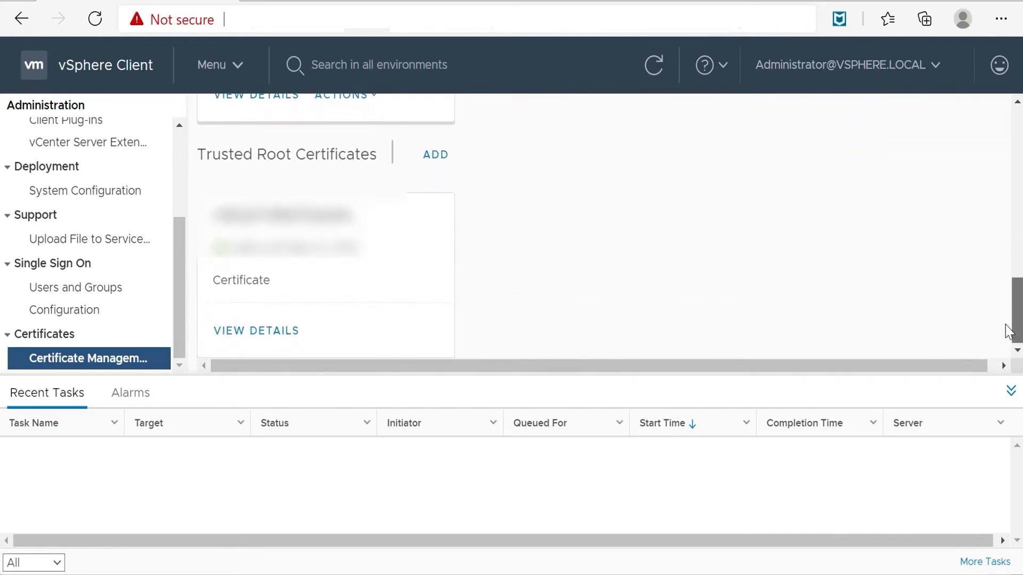